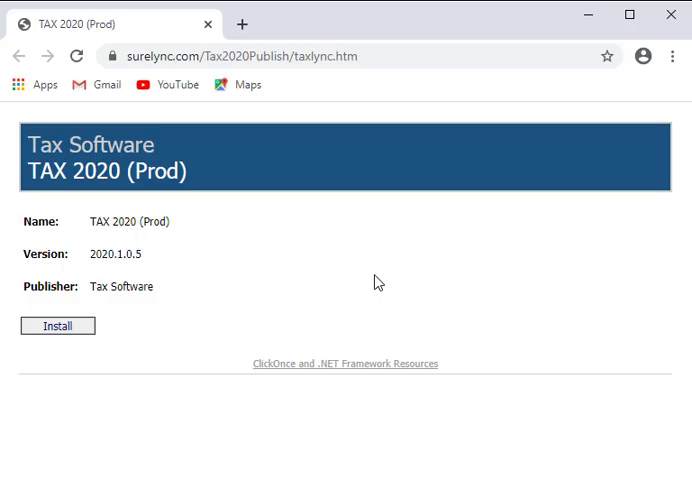
{"action": "mouse_move", "coordinate": [112, 312]}
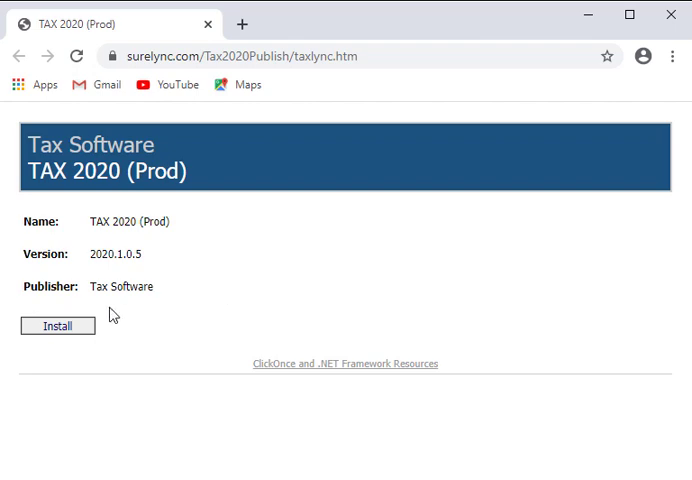
Step: Download the TAX 2020 (Prod) installer .application file from its publish page
{"action": "left_click", "coordinate": [56, 326]}
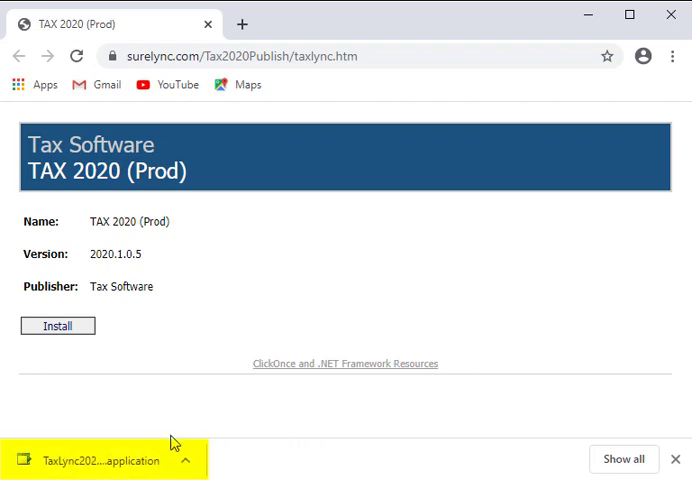
Step: Run the downloaded installer and approve the security warning so the license agreement appears
{"action": "left_click", "coordinate": [56, 324]}
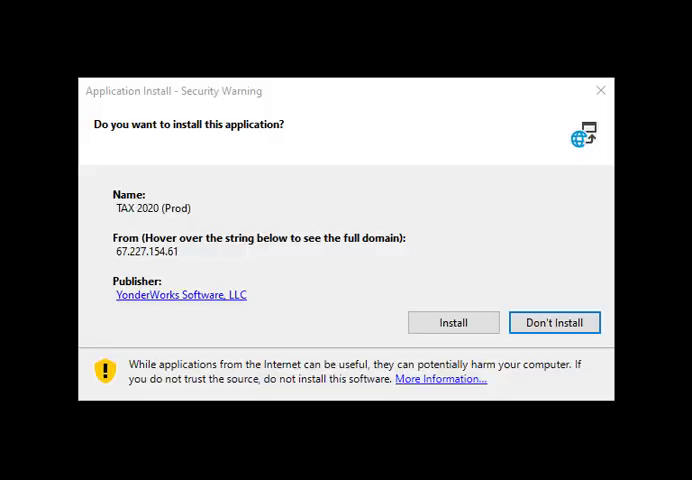
{"action": "mouse_move", "coordinate": [462, 322]}
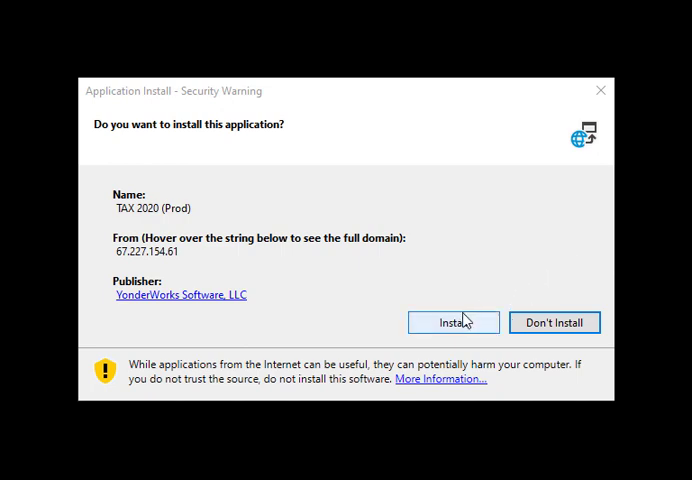
{"action": "left_click", "coordinate": [452, 322]}
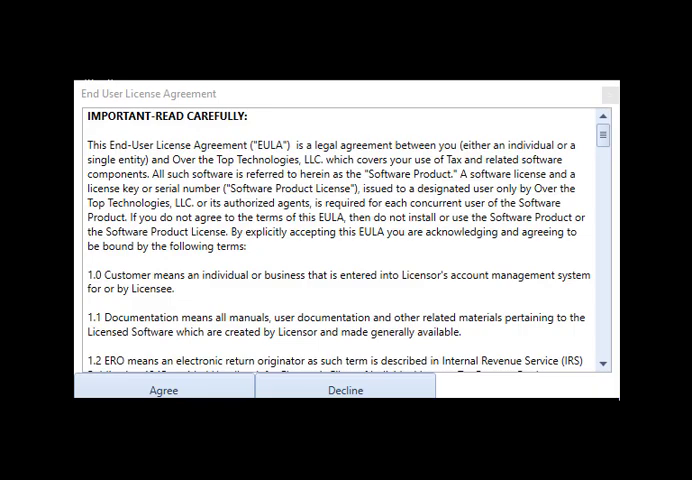
{"action": "scroll", "scroll_direction": "down", "scroll_amount": 3}
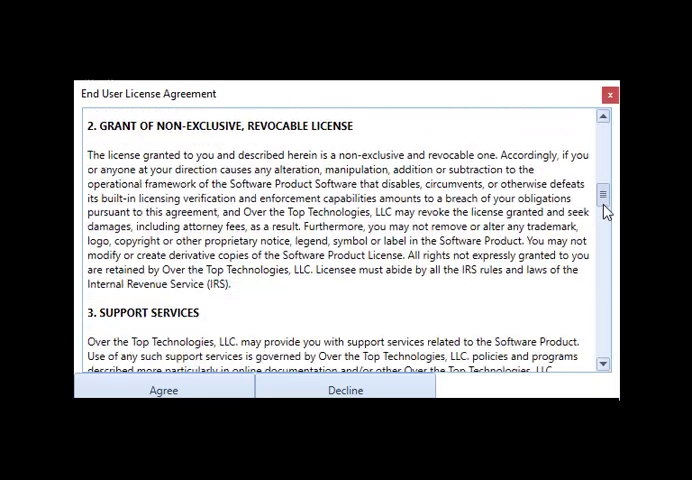
{"action": "scroll", "scroll_direction": "down", "scroll_amount": 3}
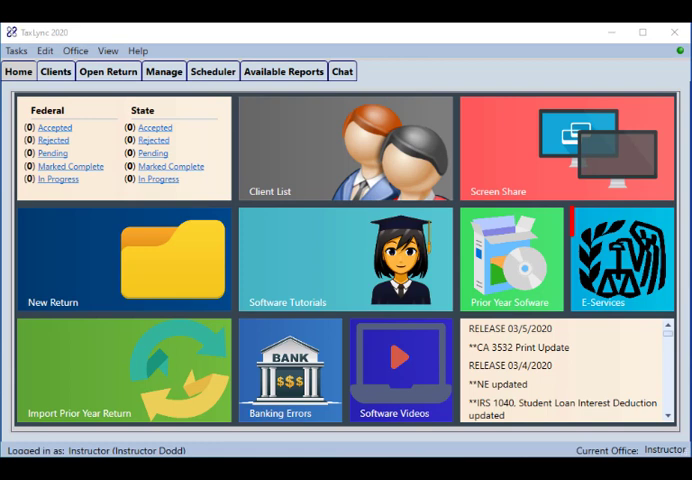
{"action": "mouse_move", "coordinate": [624, 260]}
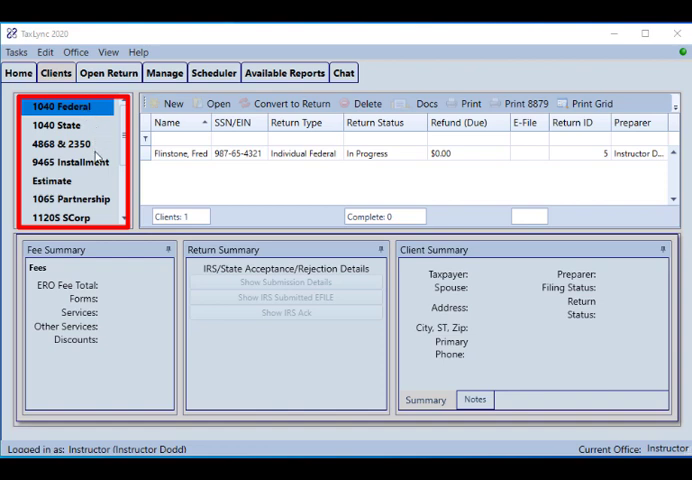
{"action": "mouse_move", "coordinate": [90, 198]}
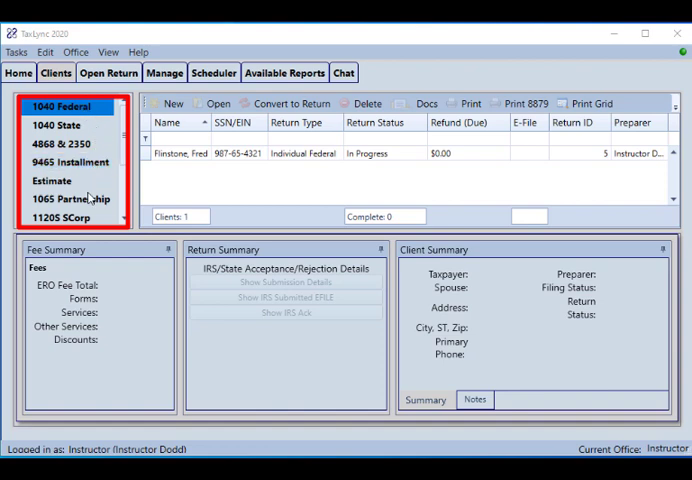
{"action": "left_click", "coordinate": [62, 126]}
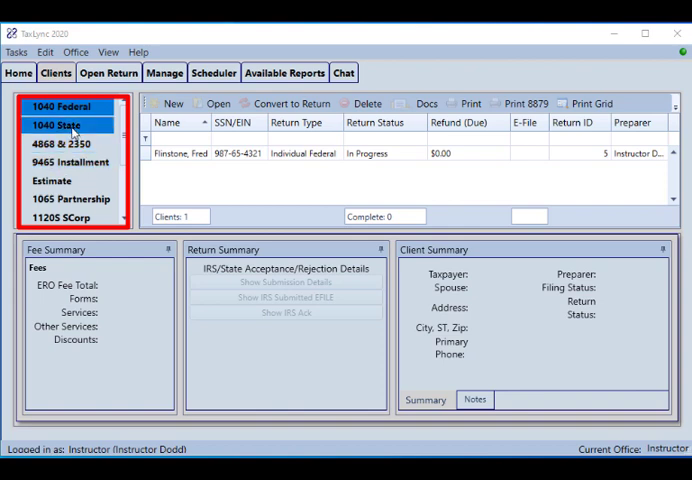
{"action": "left_click", "coordinate": [68, 126]}
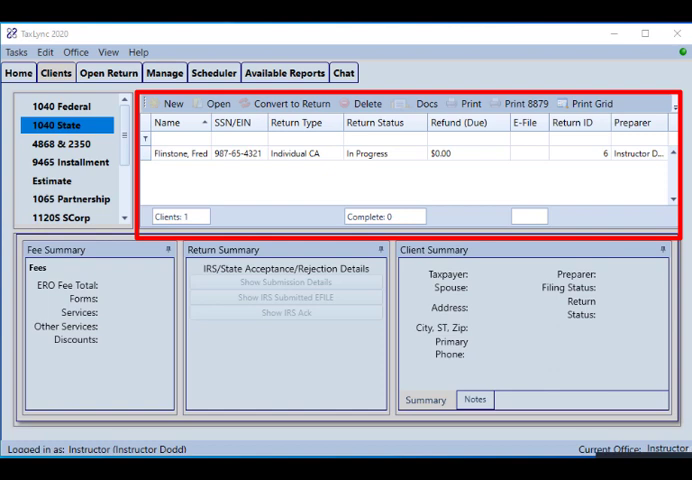
{"action": "left_click", "coordinate": [232, 122]}
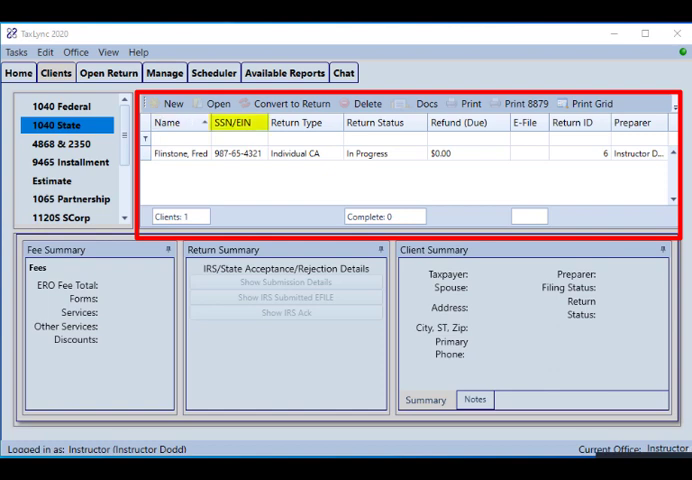
{"action": "left_click", "coordinate": [296, 122]}
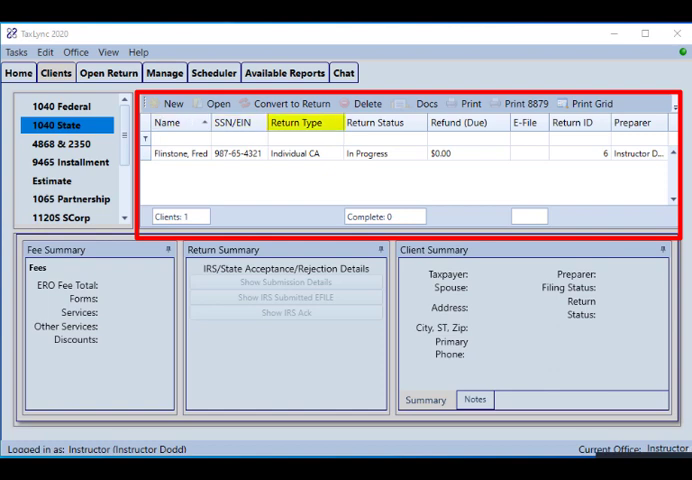
{"action": "left_click", "coordinate": [378, 122]}
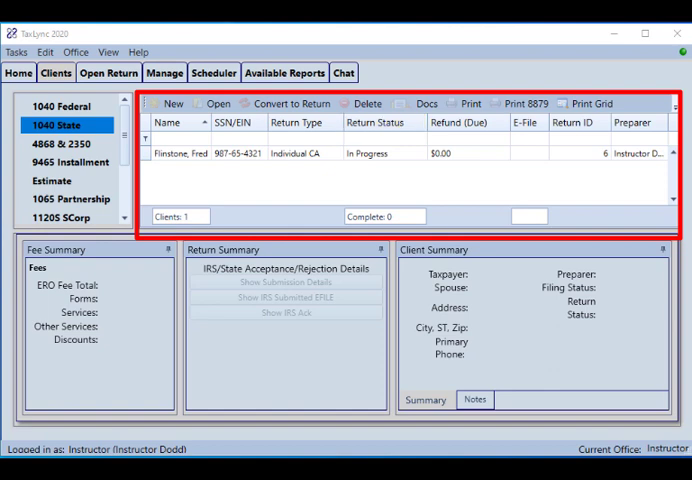
{"action": "left_click", "coordinate": [466, 122]}
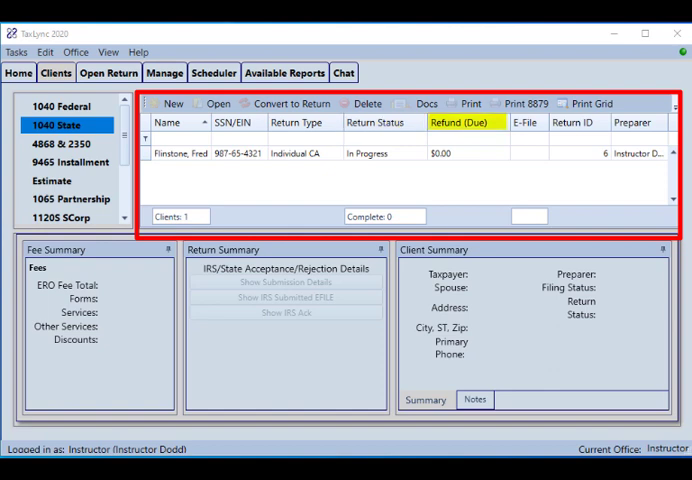
{"action": "left_click", "coordinate": [528, 122]}
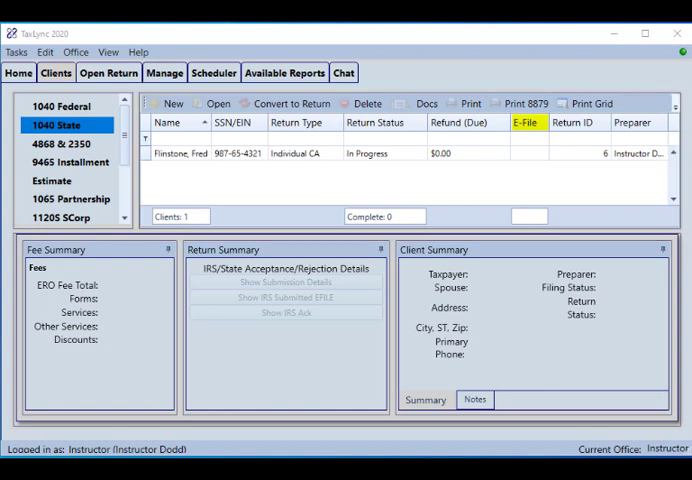
{"action": "left_click", "coordinate": [580, 122]}
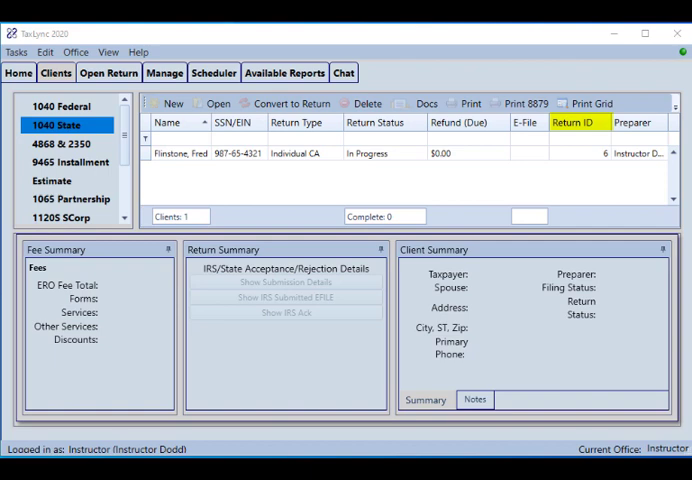
{"action": "left_click", "coordinate": [632, 122]}
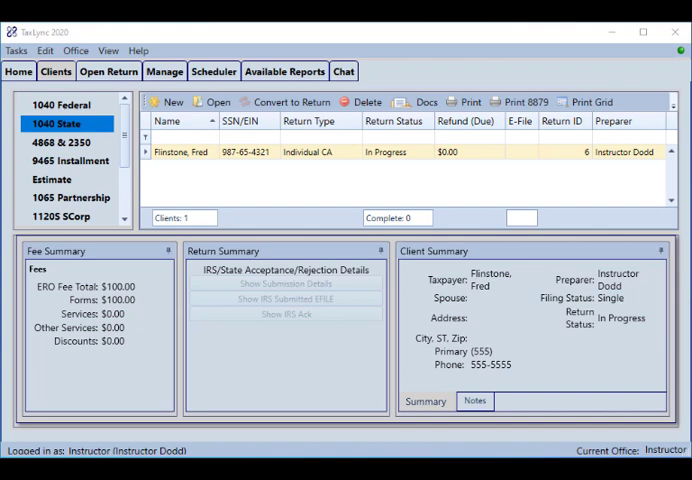
{"action": "mouse_move", "coordinate": [176, 92]}
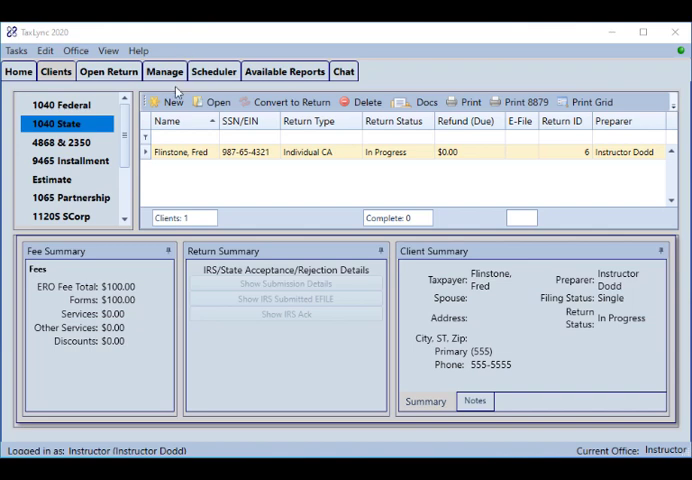
{"action": "left_click", "coordinate": [170, 100]}
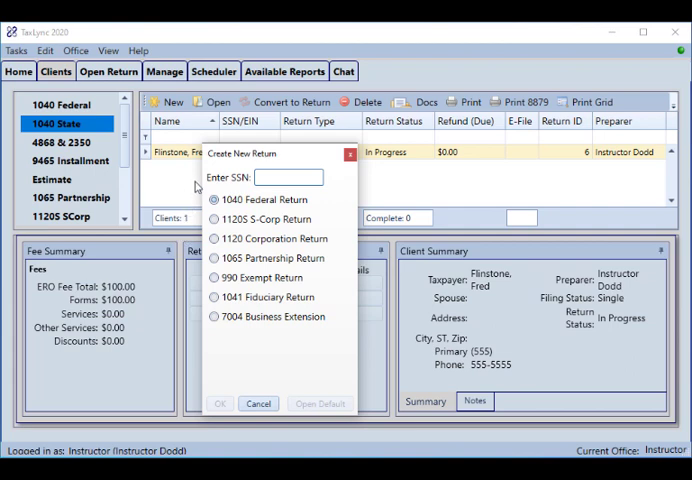
{"action": "left_click", "coordinate": [288, 176]}
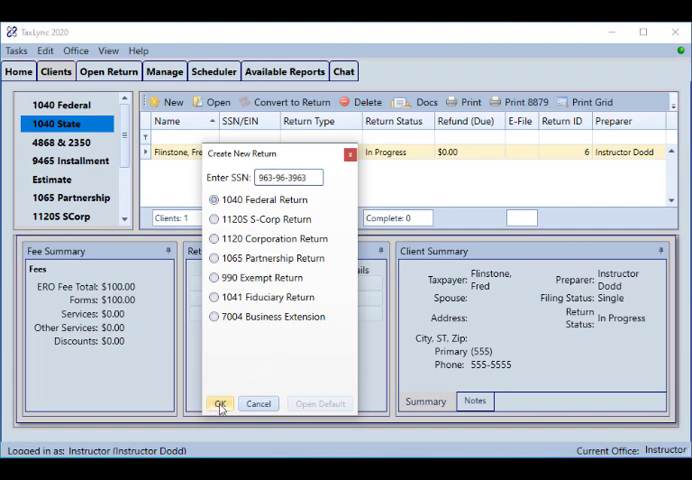
{"action": "left_click", "coordinate": [220, 404]}
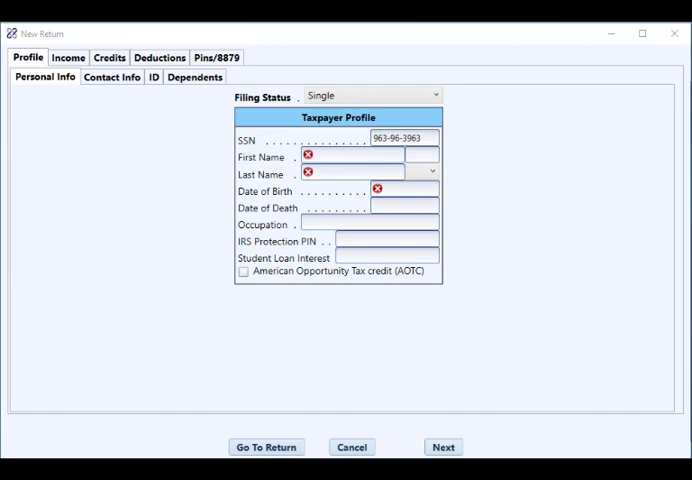
{"action": "mouse_move", "coordinate": [280, 76]}
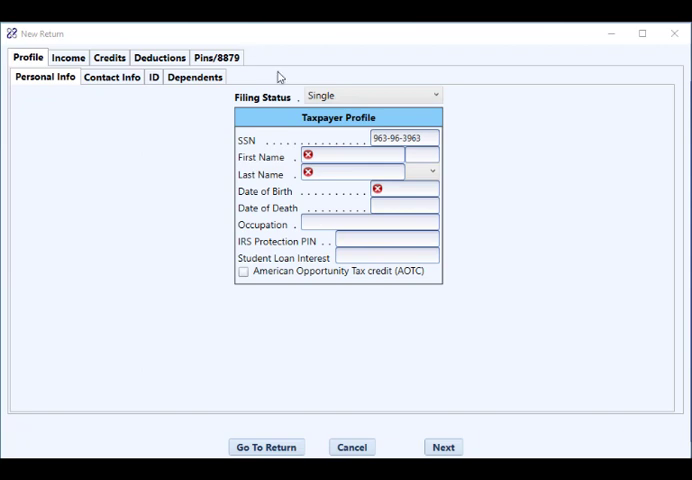
Step: Enter taxpayer Barney Rubble with birth year 1979 and continue to contact info
{"action": "left_click", "coordinate": [384, 156]}
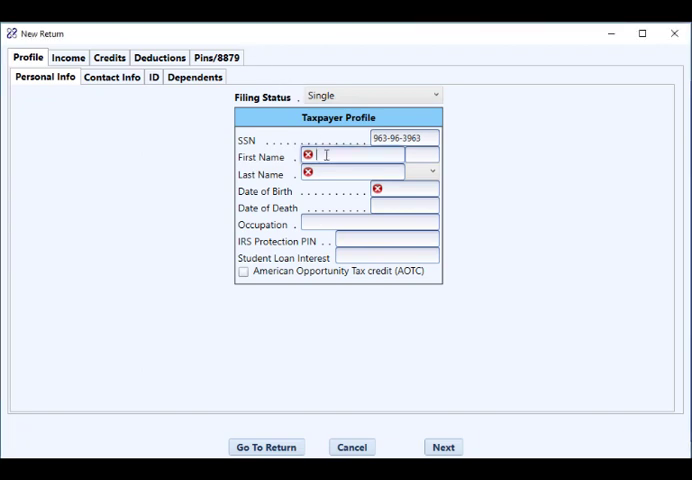
{"action": "type", "text": "Barney"}
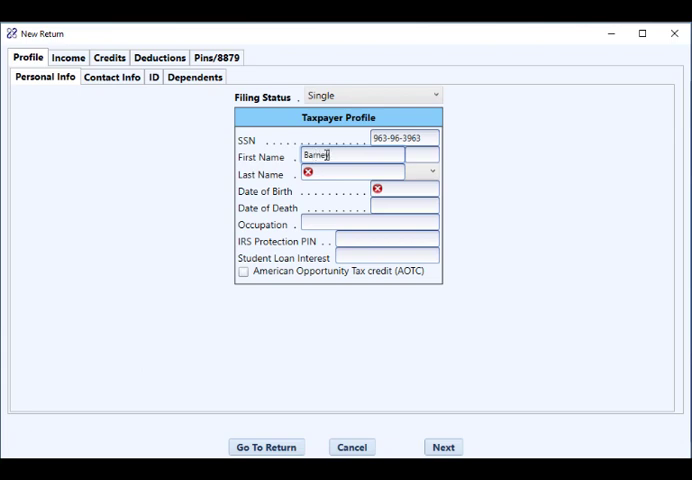
{"action": "type", "text": "Rubble"}
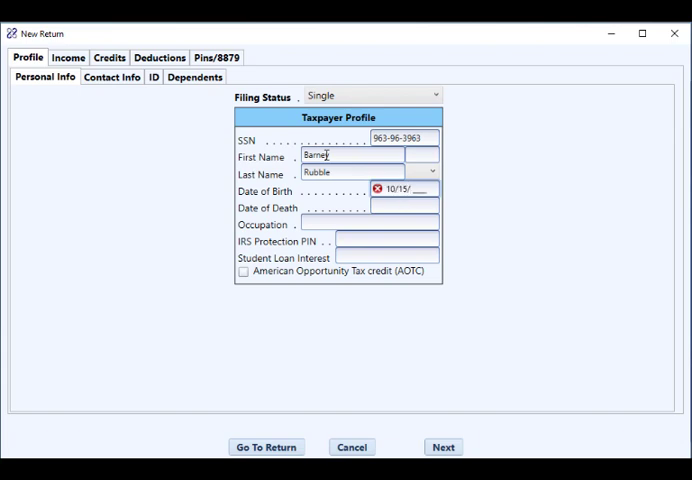
{"action": "type", "text": "1979"}
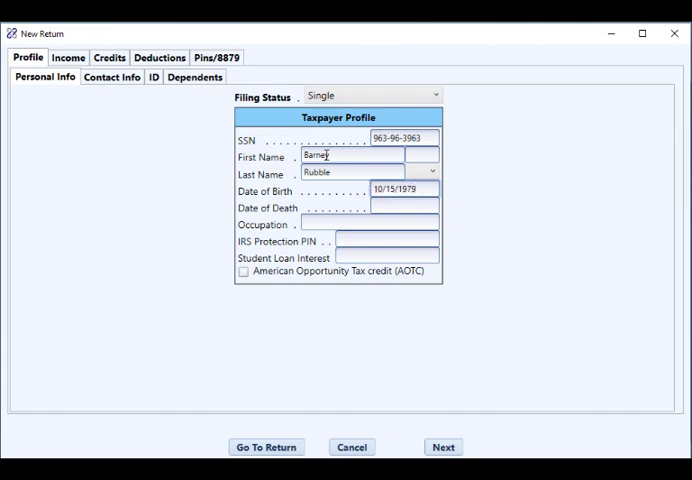
{"action": "left_click", "coordinate": [406, 206]}
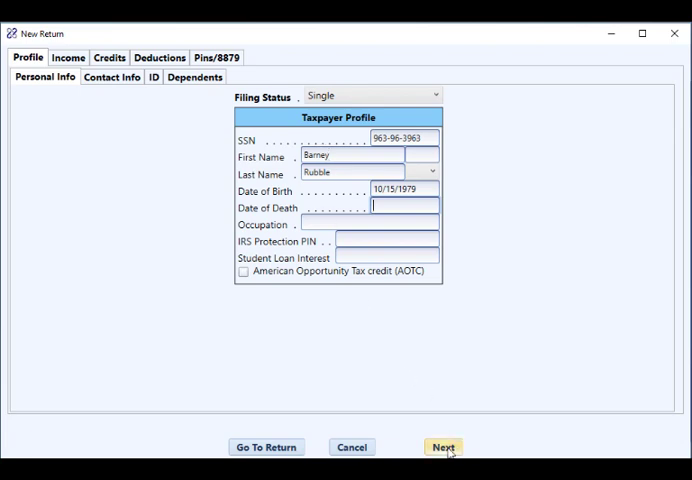
{"action": "left_click", "coordinate": [444, 448]}
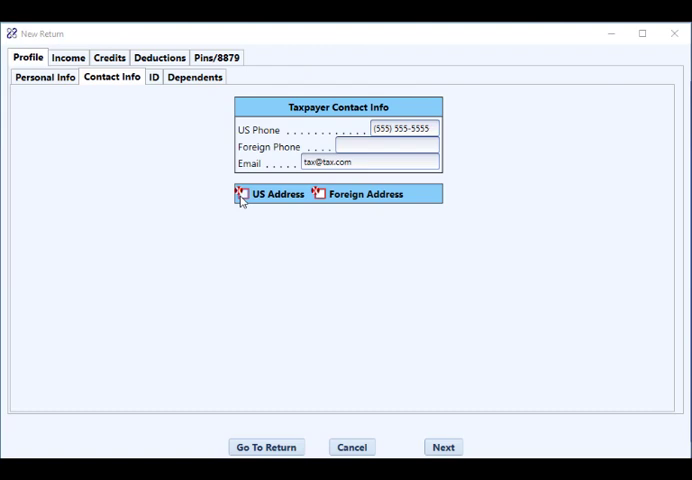
Step: Set a US street address of 1510 Rock... and move to the Dependents list
{"action": "left_click", "coordinate": [246, 194]}
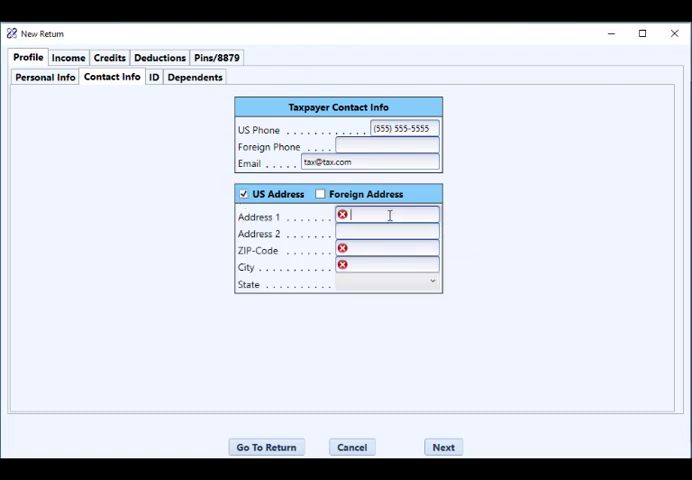
{"action": "type", "text": "1510"}
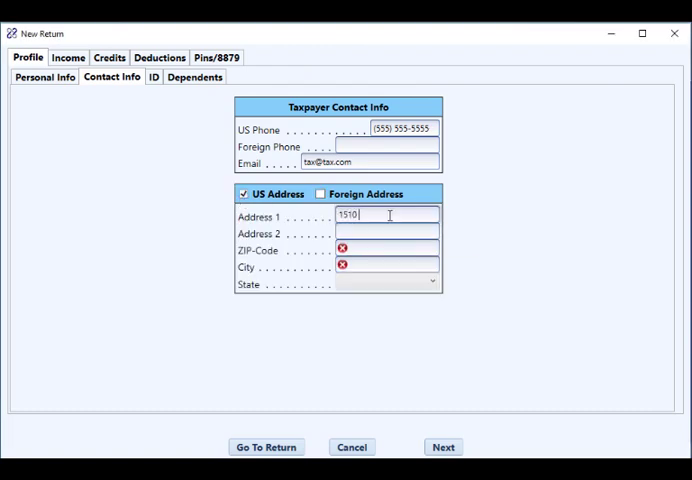
{"action": "type", "text": "Rock"}
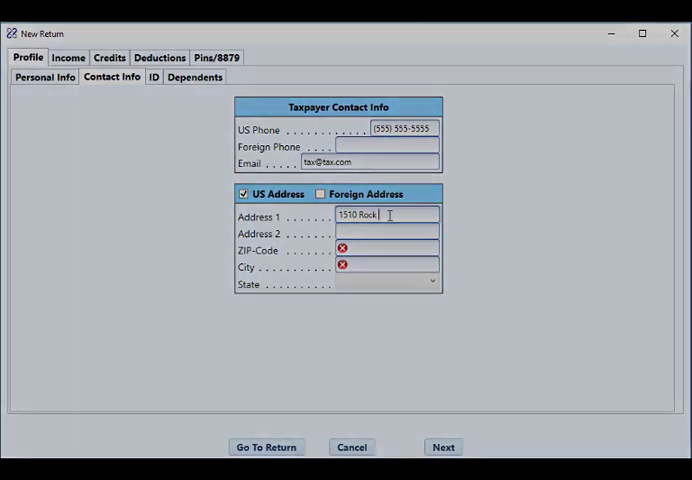
{"action": "left_click", "coordinate": [194, 76]}
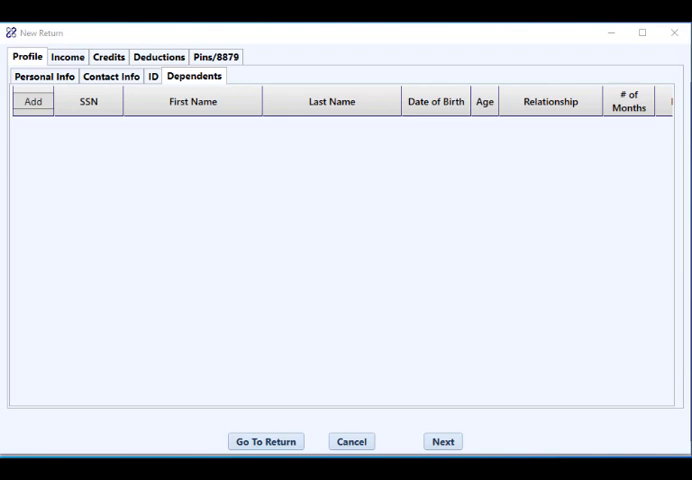
Step: Add son Bam, SSN 555-55-555, born 10/12/2019, claiming EIC and CTC/ACTC, then start a second dependent
{"action": "left_click", "coordinate": [32, 100]}
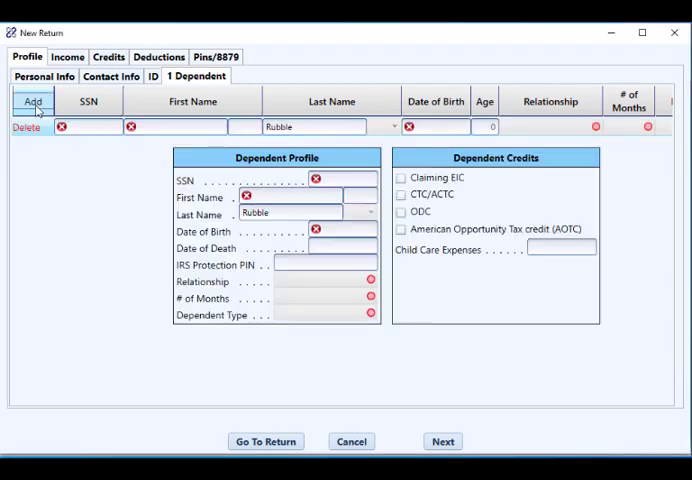
{"action": "mouse_move", "coordinate": [120, 148]}
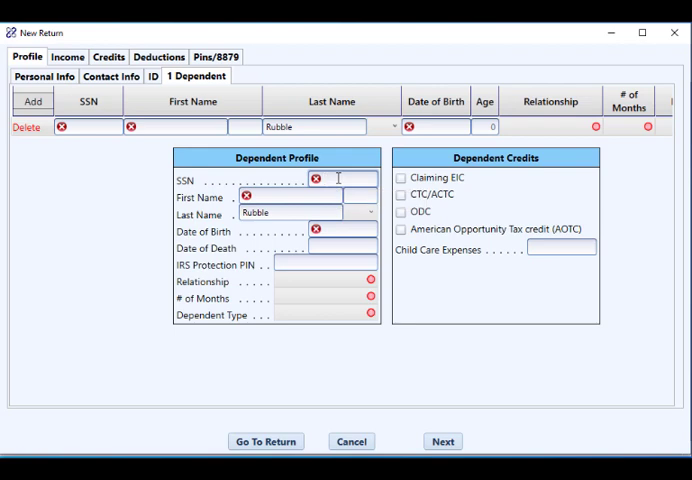
{"action": "type", "text": "555-55-5555"}
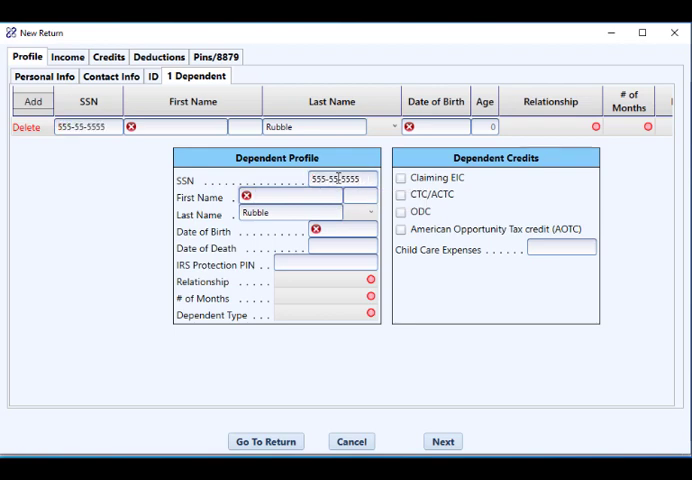
{"action": "type", "text": "Bam"}
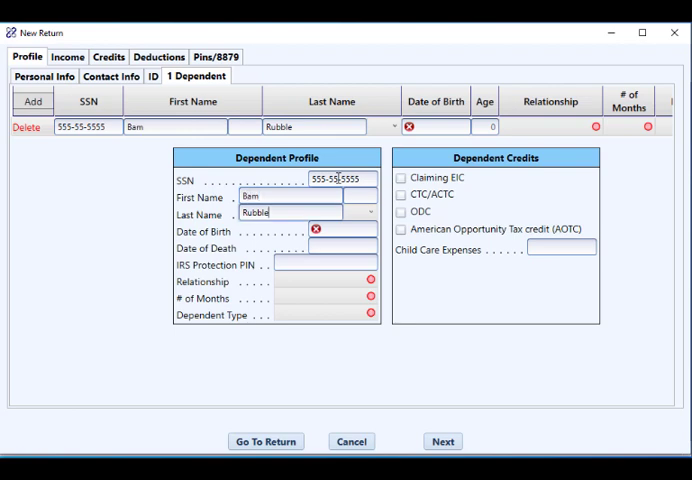
{"action": "type", "text": "10/12/2019"}
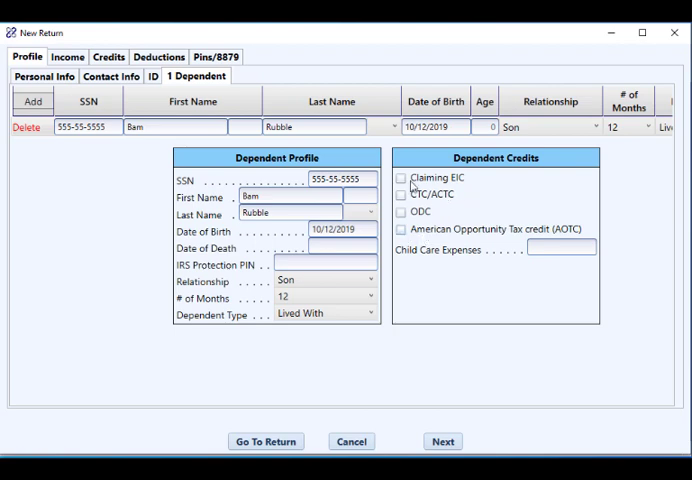
{"action": "left_click", "coordinate": [400, 194]}
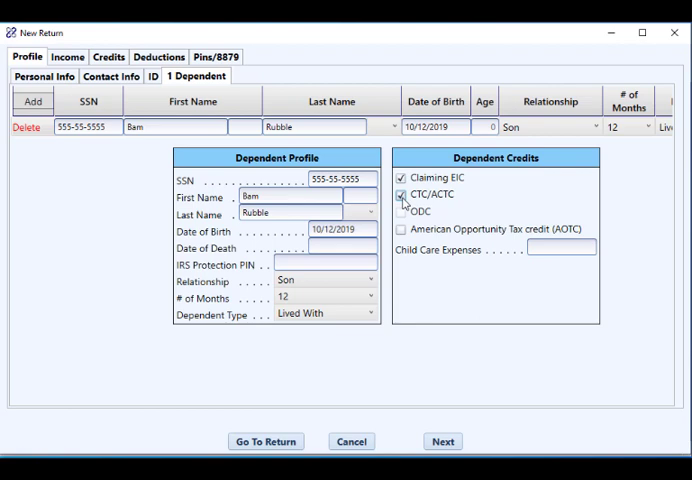
{"action": "left_click", "coordinate": [400, 194]}
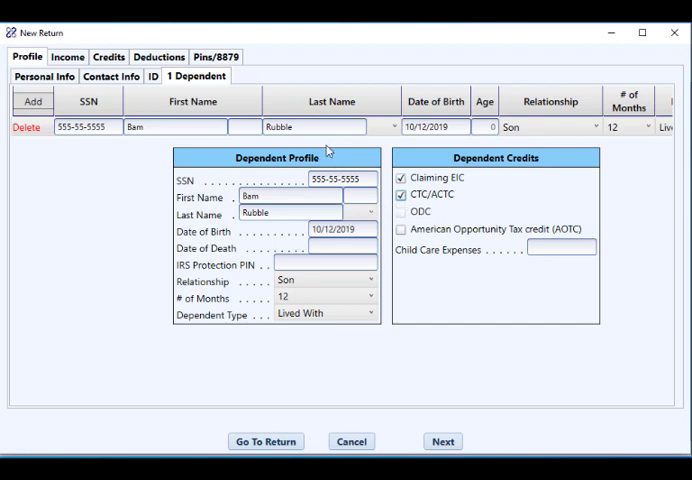
{"action": "left_click", "coordinate": [32, 100]}
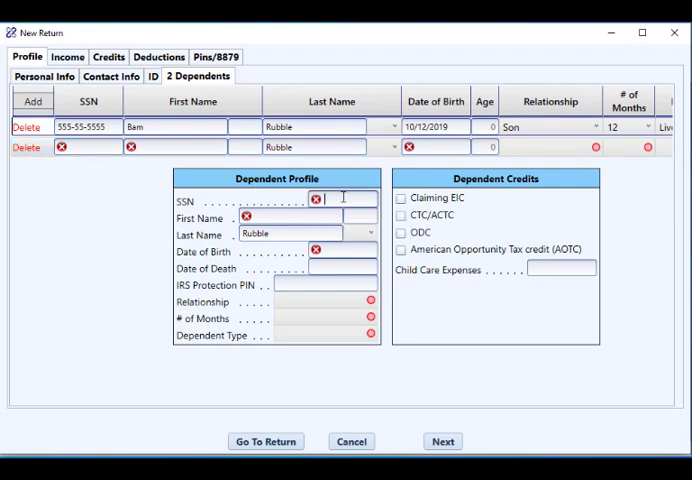
Step: Enter SSN 444-44-444 for the second dependent and move to the Income W-2 list
{"action": "type", "text": "444-44-4444"}
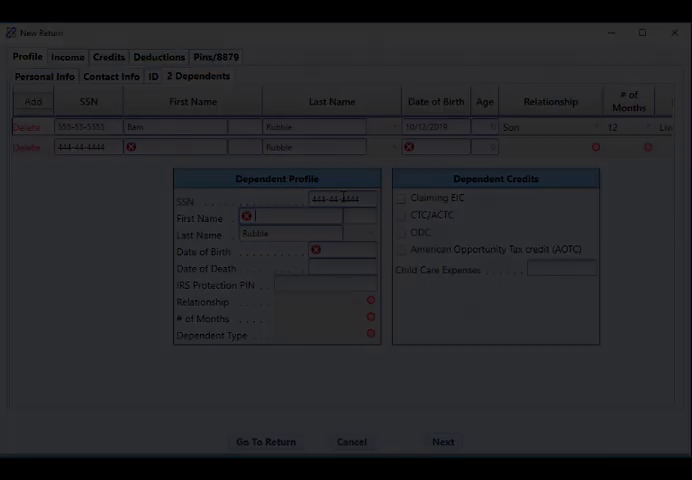
{"action": "left_click", "coordinate": [68, 56]}
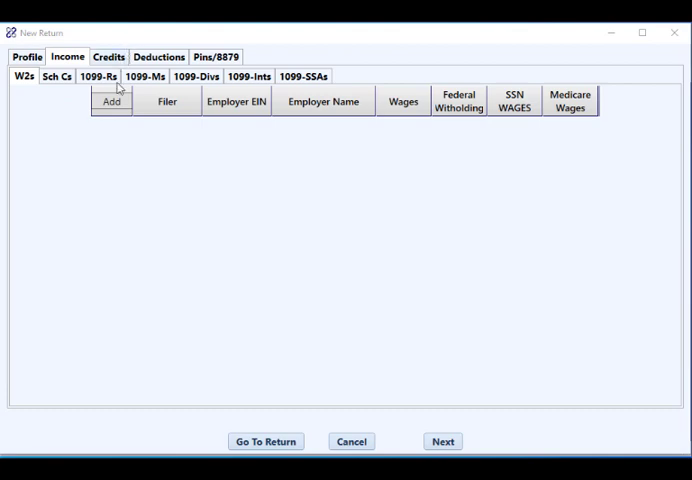
Step: Add a W-2 from Stone Company, 1510 Rockaway, ZIP 55555, with box 1 wages 5000
{"action": "left_click", "coordinate": [110, 100]}
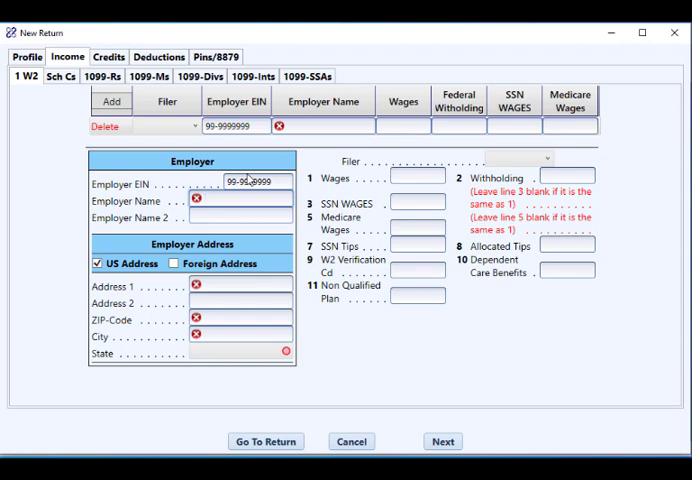
{"action": "type", "text": "Stone Com"}
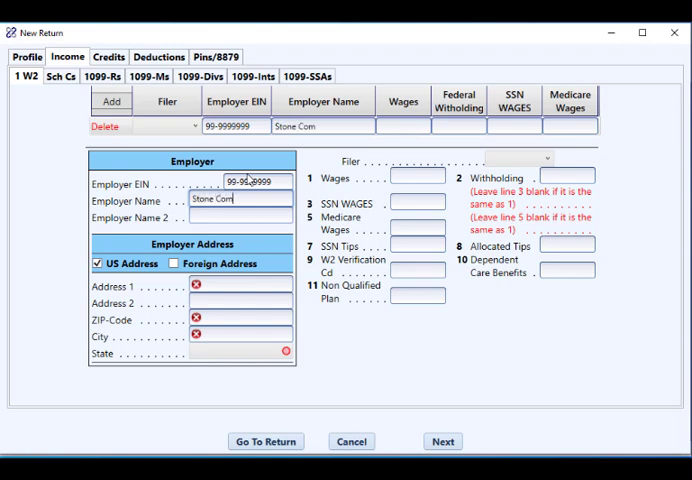
{"action": "type", "text": "pany"}
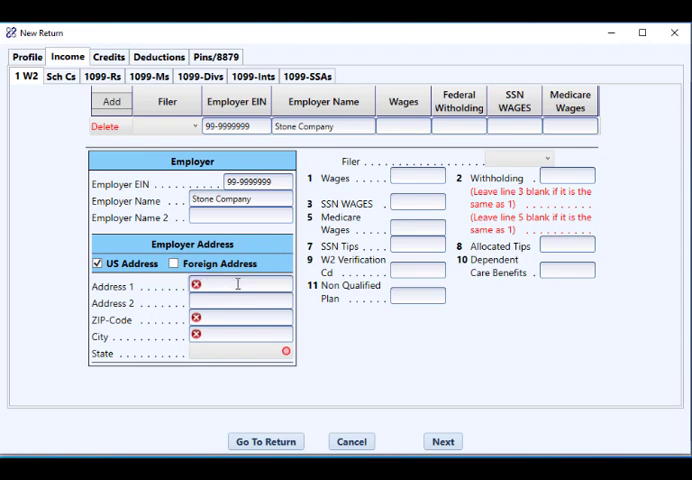
{"action": "type", "text": "1510 R"}
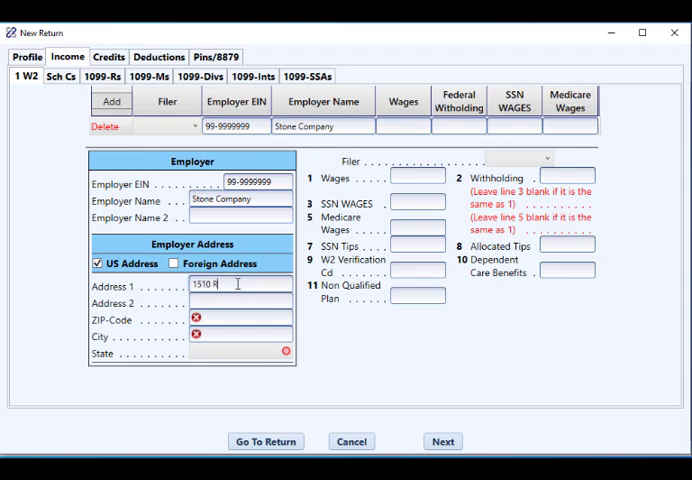
{"action": "type", "text": "ockaway"}
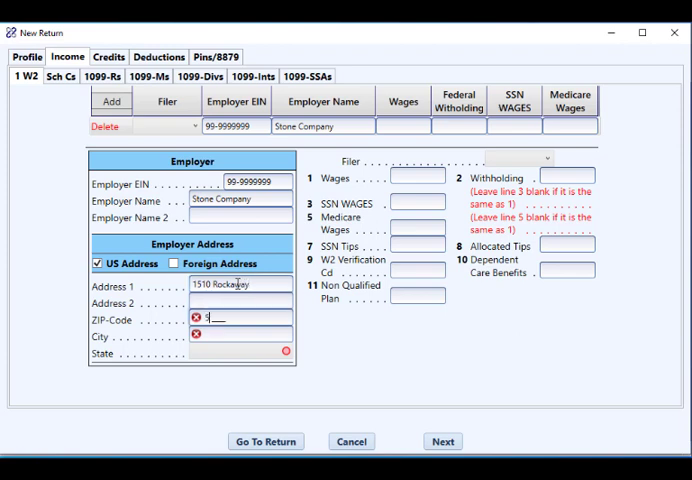
{"action": "type", "text": "55555"}
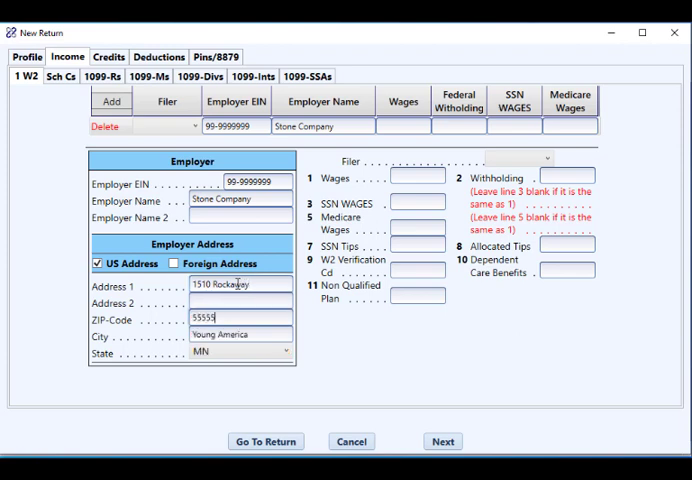
{"action": "left_click", "coordinate": [420, 176]}
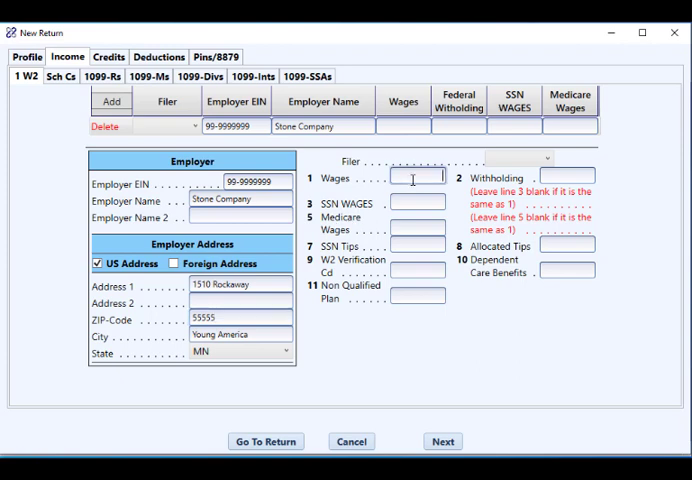
{"action": "type", "text": "5000"}
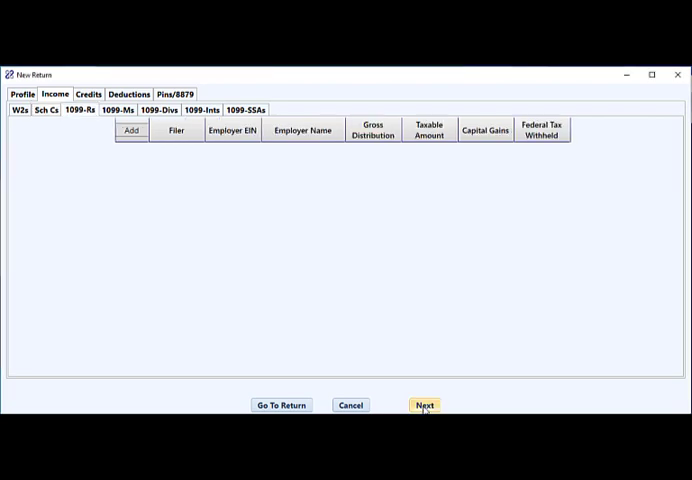
Step: Add a taxpayer 1099-DIV with 50000 total ordinary dividends
{"action": "left_click", "coordinate": [162, 110]}
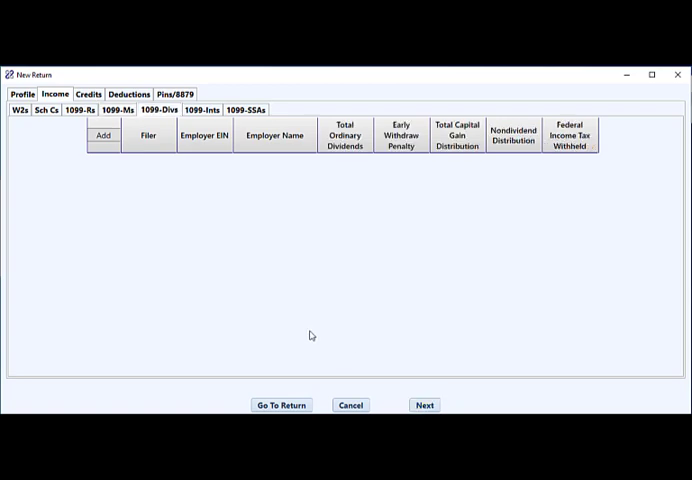
{"action": "left_click", "coordinate": [102, 136]}
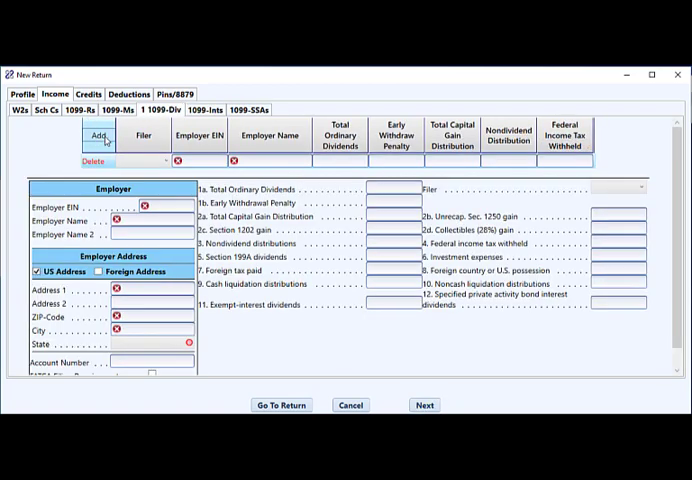
{"action": "left_click", "coordinate": [638, 188]}
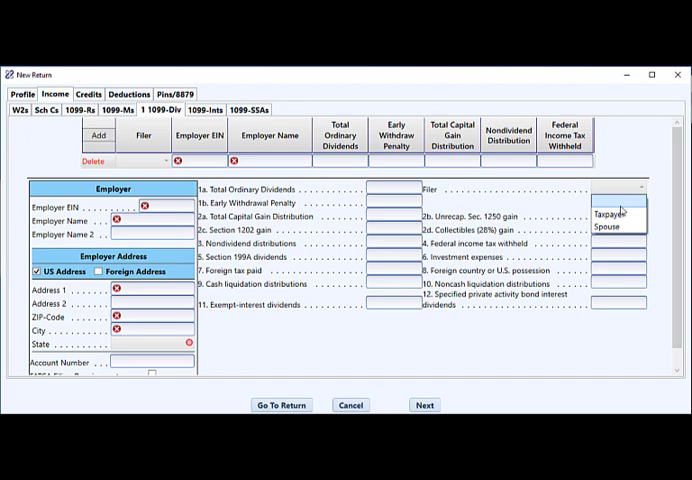
{"action": "left_click", "coordinate": [614, 212]}
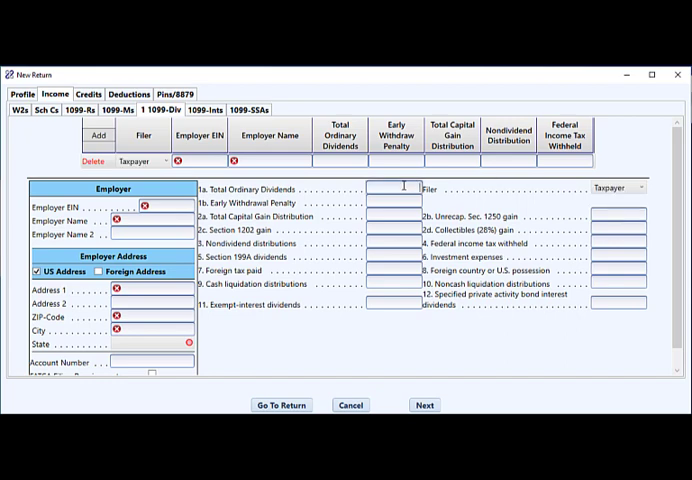
{"action": "type", "text": "50000"}
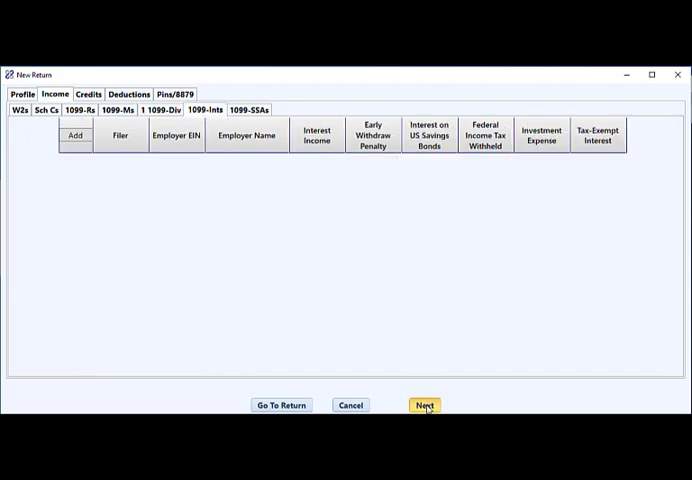
Step: Add a taxpayer SSA-1099 with 20000 benefits paid and return to the dividend entry
{"action": "left_click", "coordinate": [252, 108]}
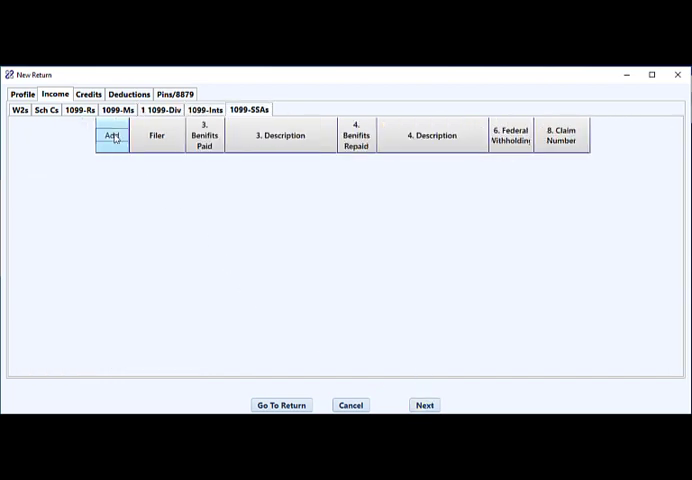
{"action": "left_click", "coordinate": [112, 136]}
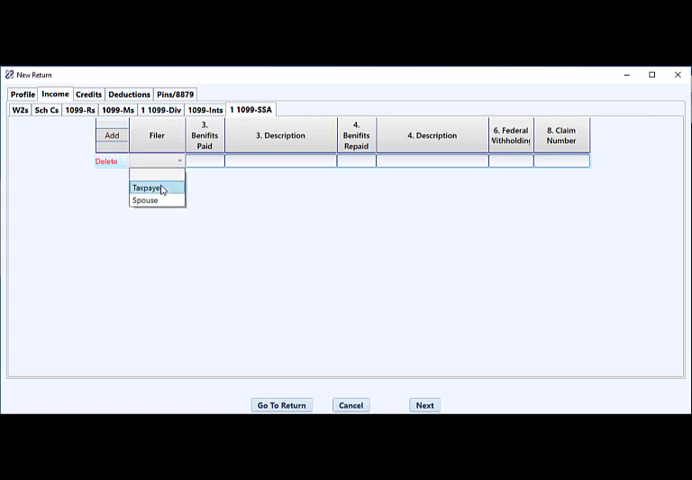
{"action": "left_click", "coordinate": [144, 188]}
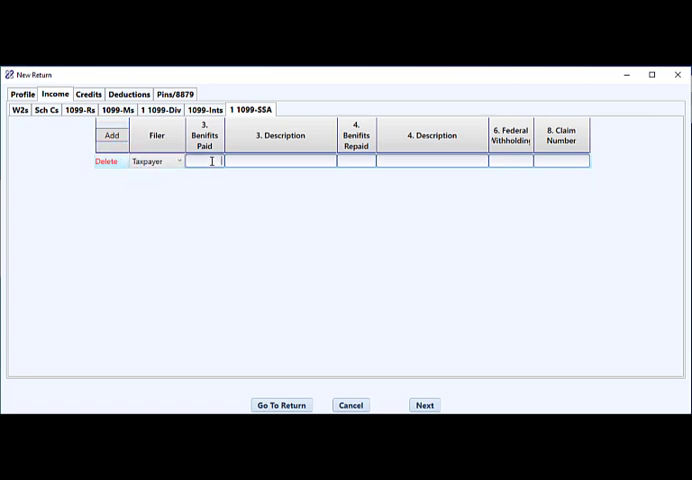
{"action": "type", "text": "20000"}
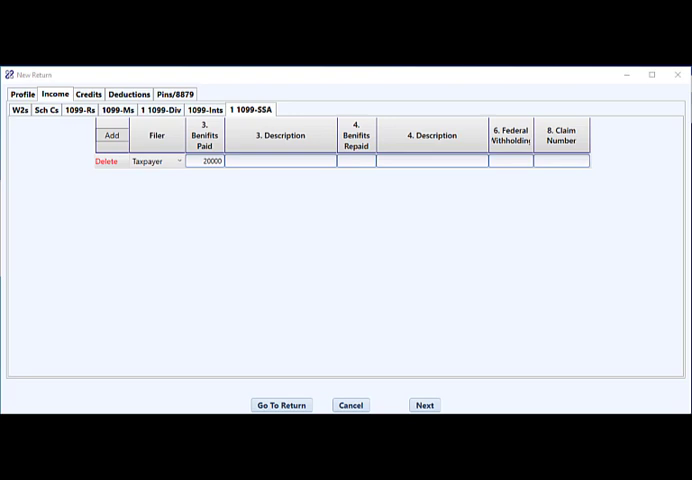
{"action": "left_click", "coordinate": [160, 108]}
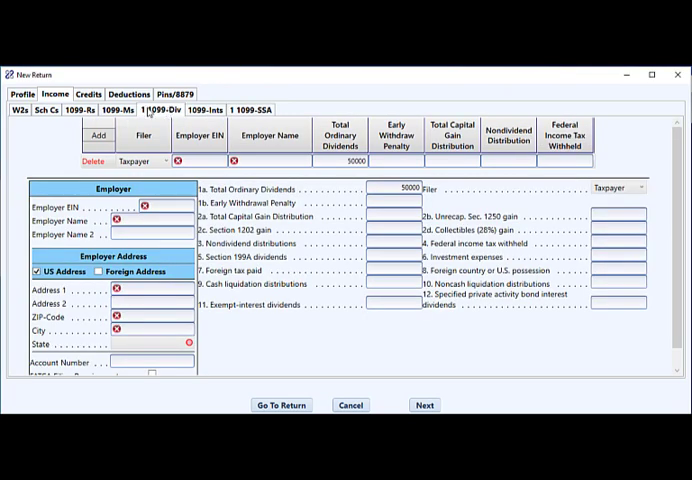
Step: Advance from the W-2 entries to the Form 8867 due diligence page in Credits
{"action": "left_click", "coordinate": [20, 108]}
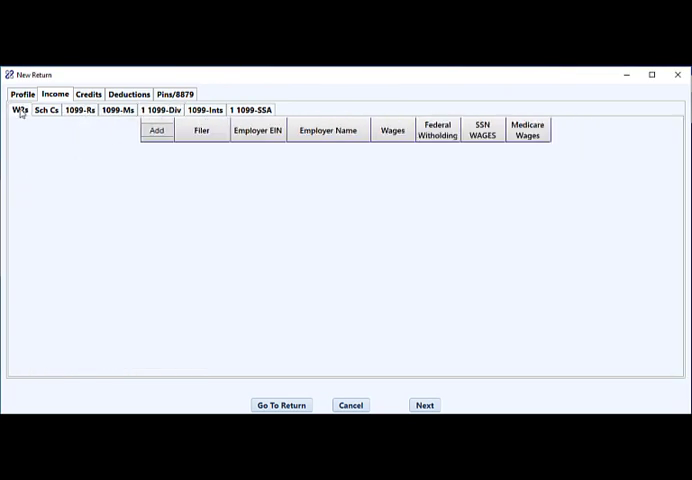
{"action": "left_click", "coordinate": [204, 108]}
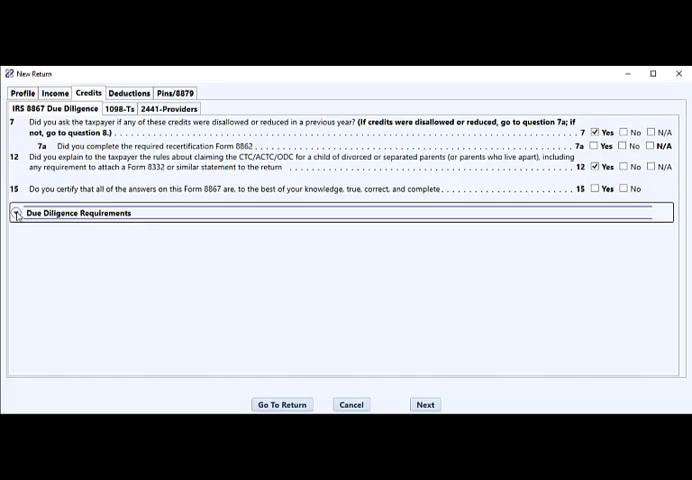
Step: Review the expanded due diligence requirement questions through to the end of the list
{"action": "left_click", "coordinate": [14, 212]}
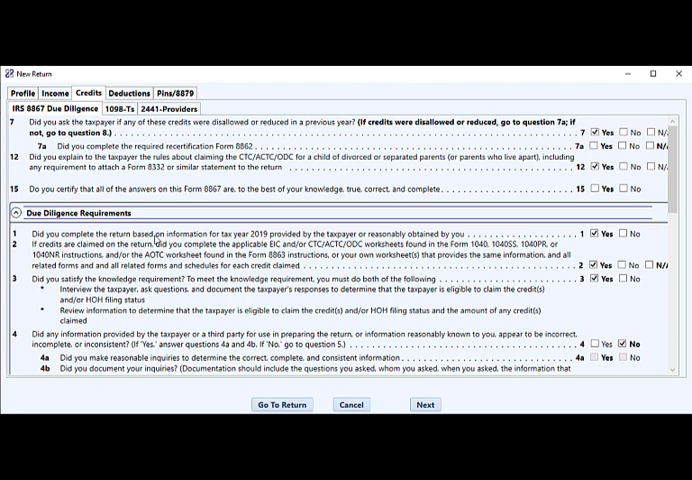
{"action": "scroll", "scroll_direction": "down", "scroll_amount": 3}
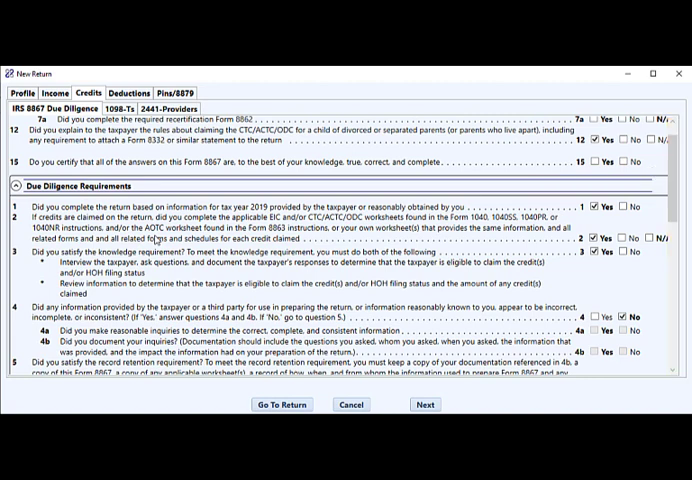
{"action": "scroll", "scroll_direction": "down", "scroll_amount": 3}
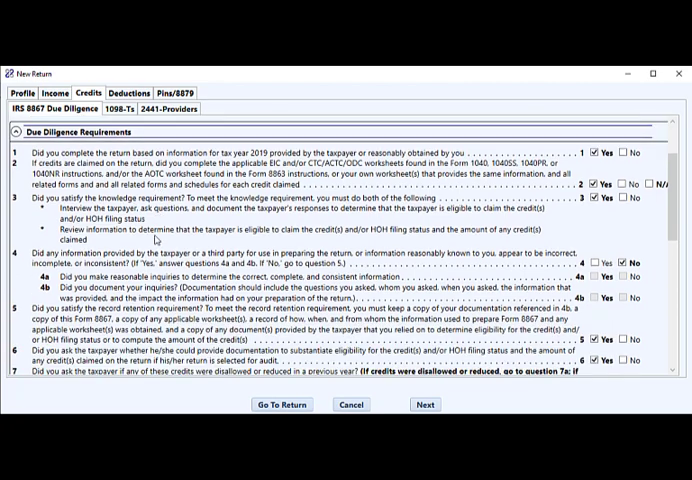
{"action": "scroll", "scroll_direction": "down", "scroll_amount": 3}
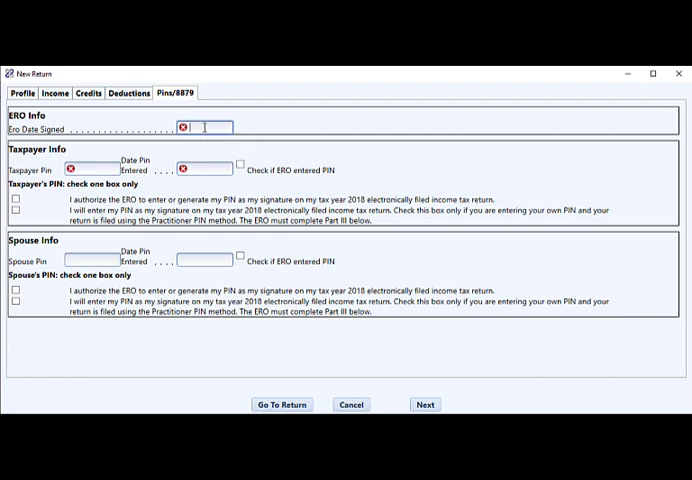
{"action": "type", "text": "03/1/2d"}
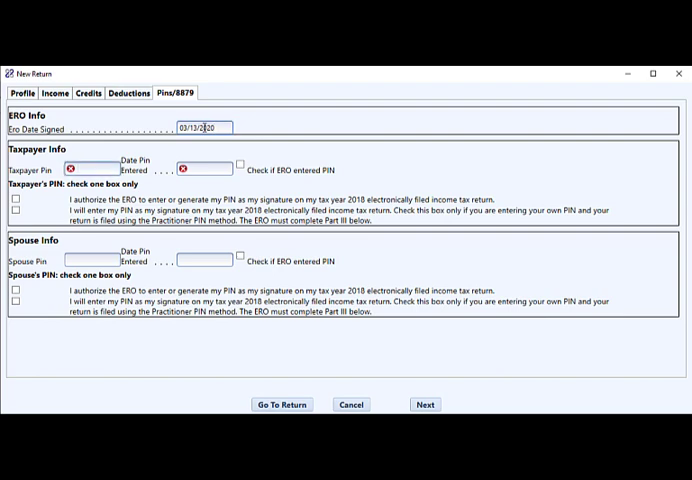
{"action": "type", "text": "55555"}
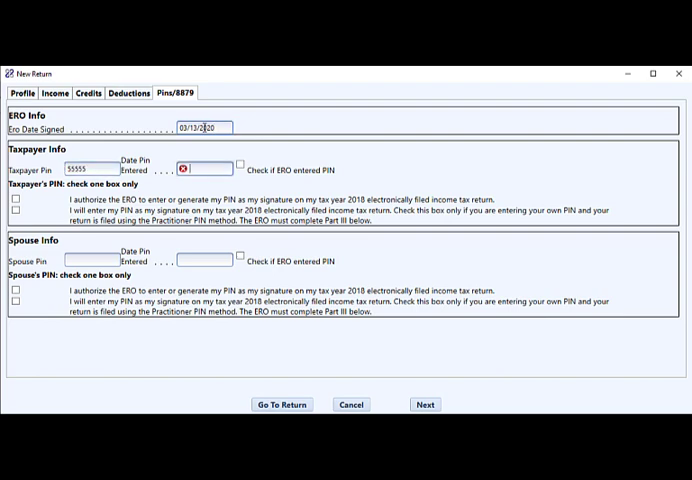
{"action": "type", "text": "03/13/2020"}
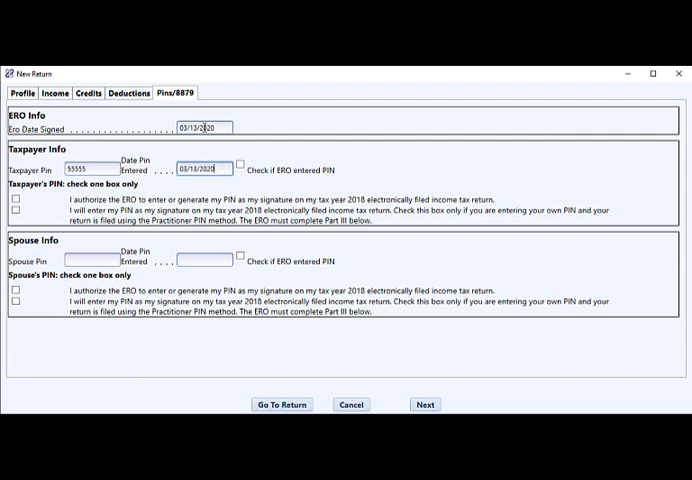
{"action": "left_click", "coordinate": [18, 200]}
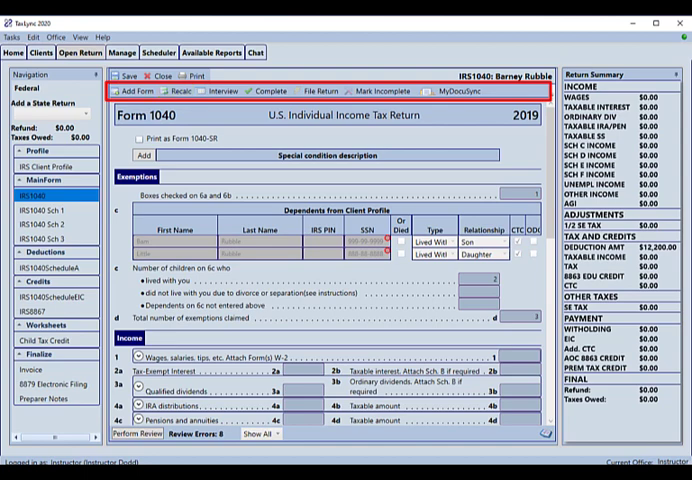
Step: Bring up the Add Form list of available tax forms from the return toolbar
{"action": "left_click", "coordinate": [220, 92]}
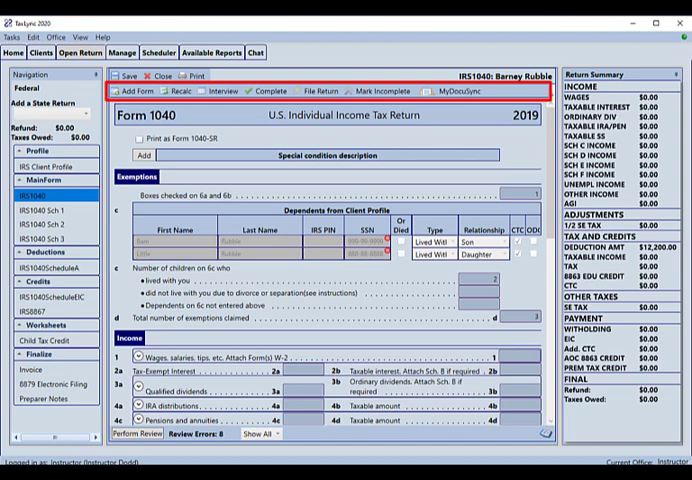
{"action": "left_click", "coordinate": [378, 92]}
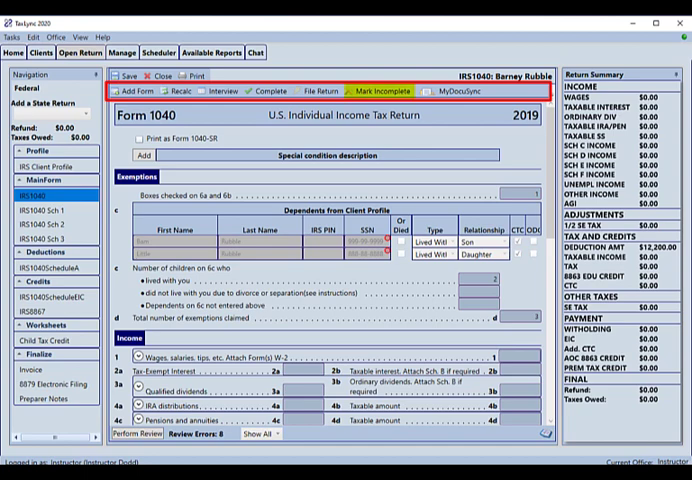
{"action": "left_click", "coordinate": [374, 92]}
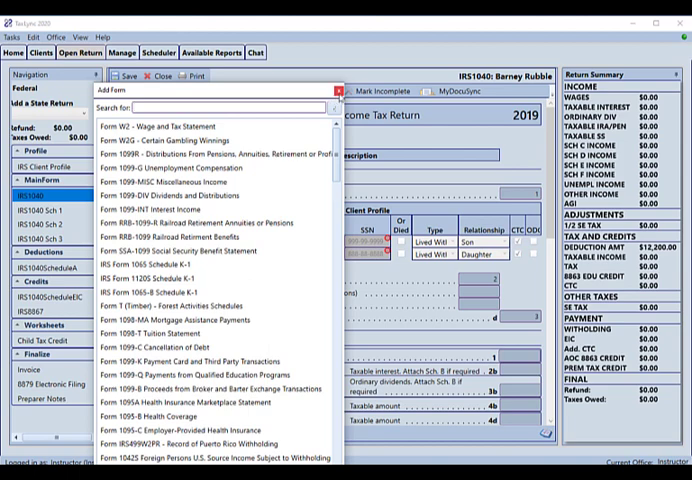
Step: Add Form W2 - Wage and Tax Statement to the return
{"action": "left_click", "coordinate": [336, 88]}
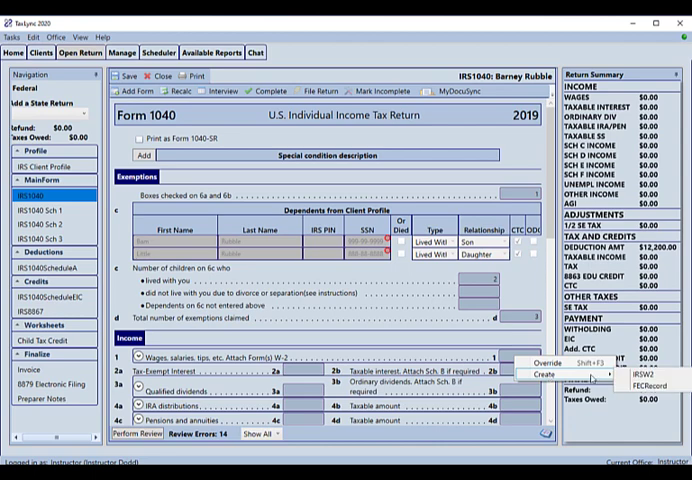
Step: Show the Electronic Filing Worksheet (Form 8879) under Finalize
{"action": "left_click", "coordinate": [644, 376]}
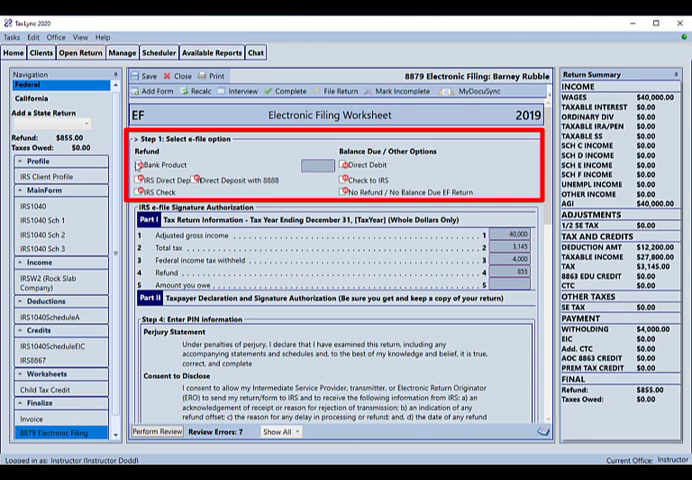
Step: Choose IRS direct deposit for the refund and add a bank account entry
{"action": "left_click", "coordinate": [142, 156]}
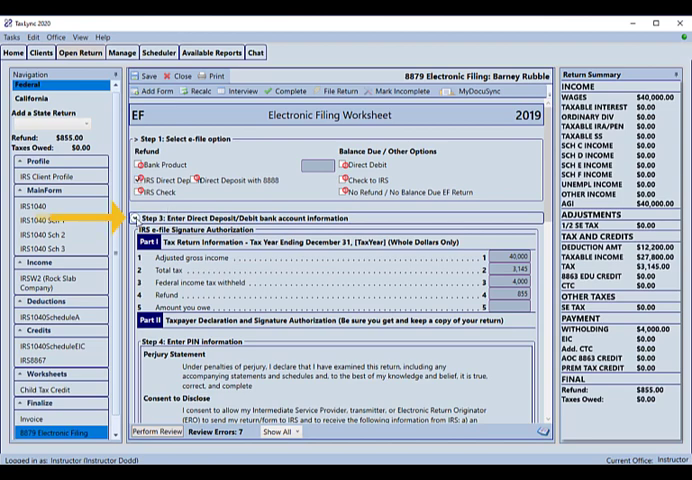
{"action": "left_click", "coordinate": [148, 230]}
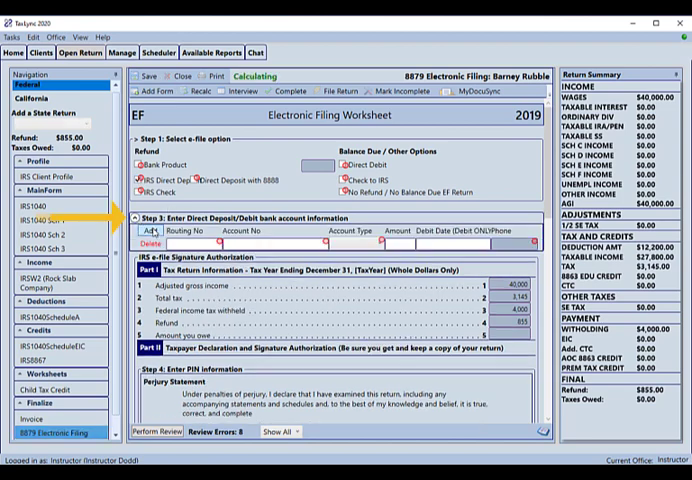